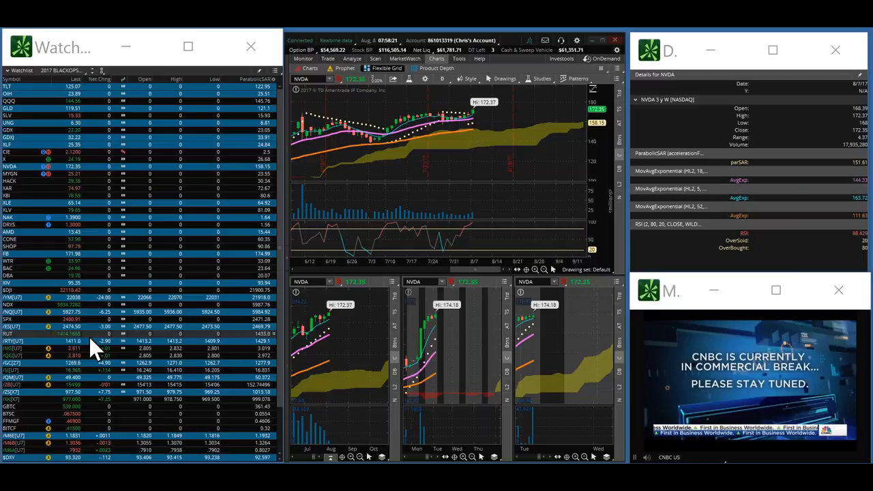
pyautogui.moveTo(95, 358)
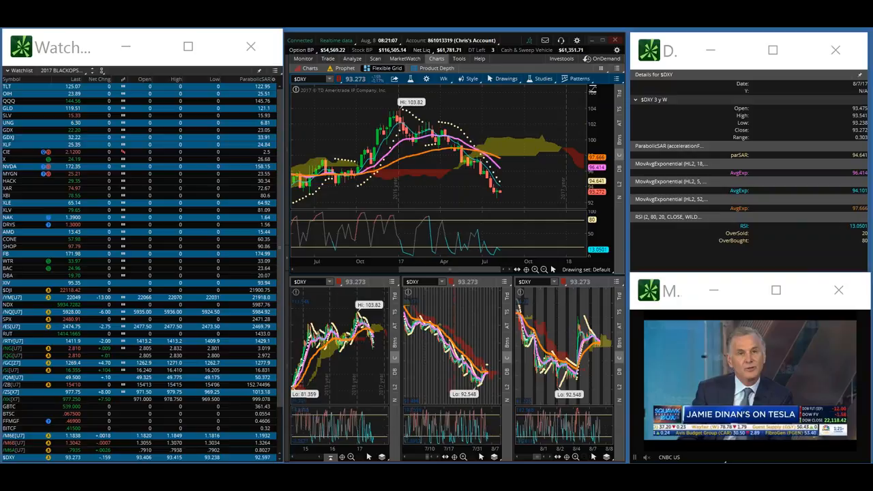
pyautogui.moveTo(475, 150)
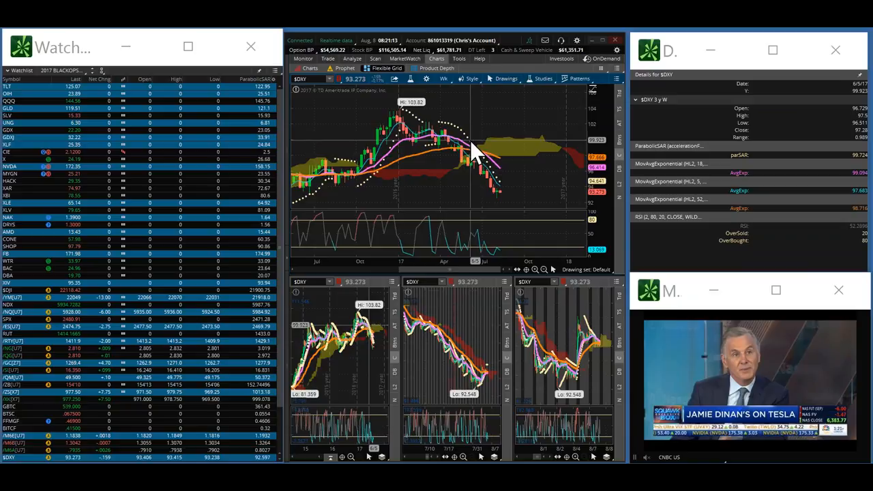